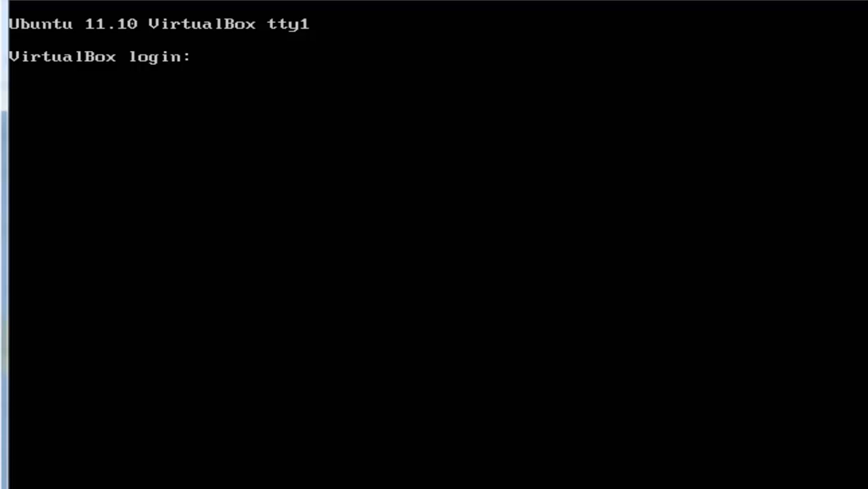
Log in to the tty1 console as user guru9 and reach the shell prompt.
type("guru99")
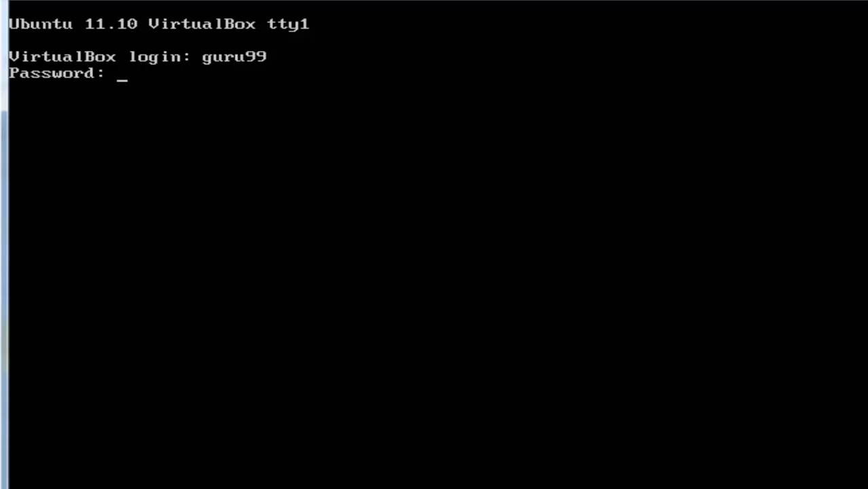
key("Return")
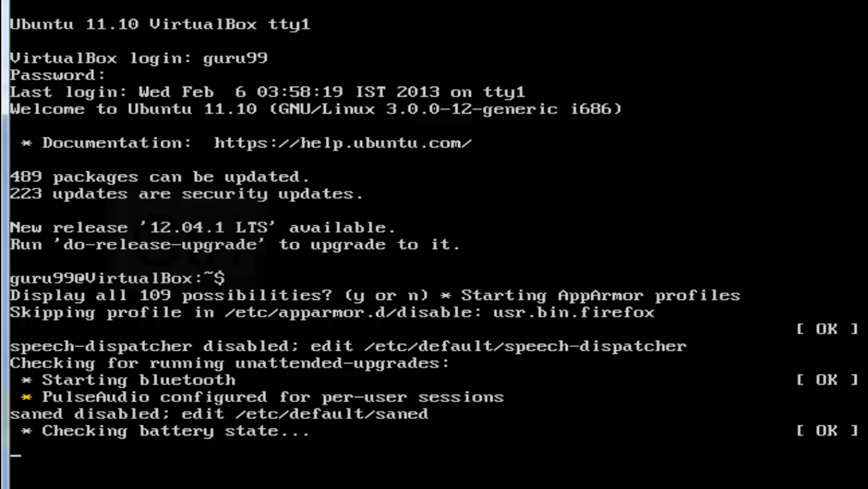
key("ctrl+alt+f2")
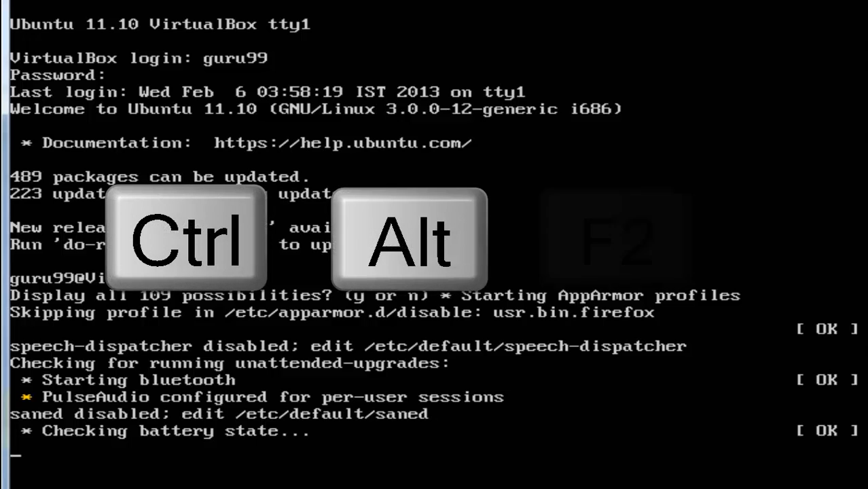
key("ctrl+alt+f2")
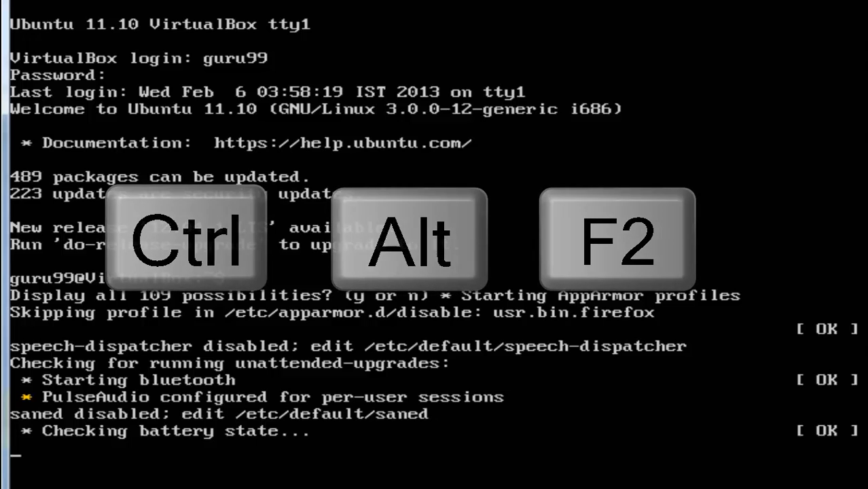
key("ctrl+alt+f2")
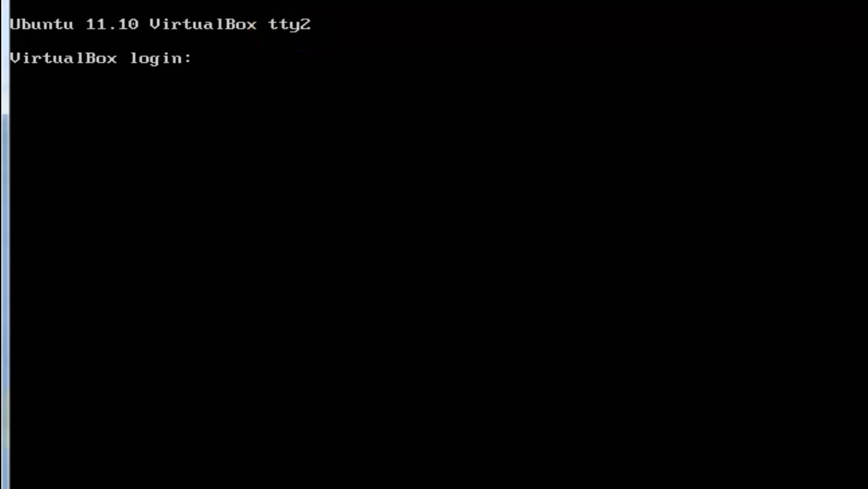
key("ctrl+alt+f3")
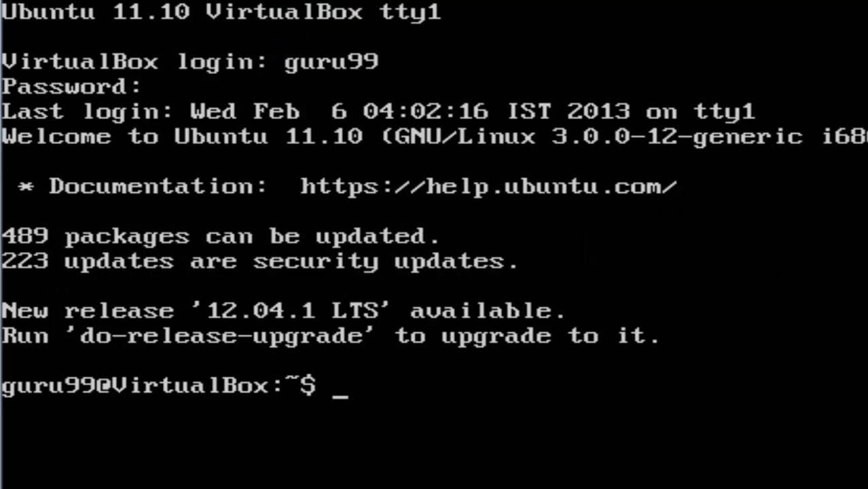
Run tty to print the current terminal device, /dev/tty1.
type("tty")
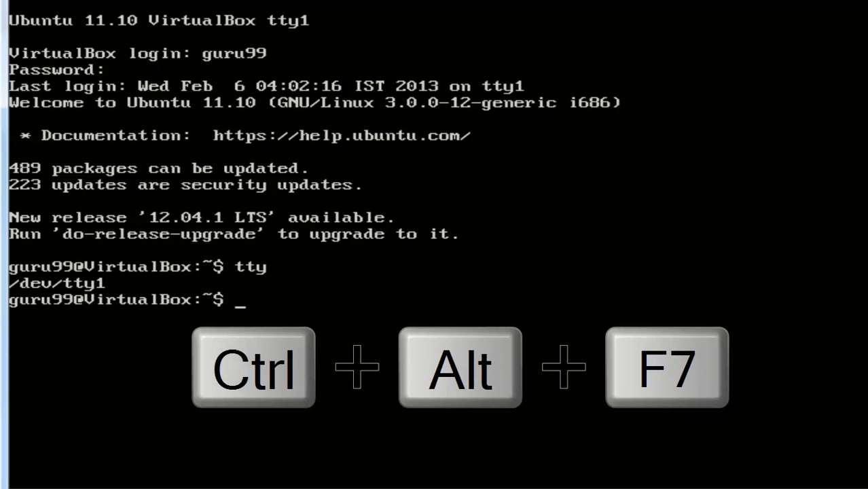
List the numbered command history ending with the tty and history entries.
key("ctrl+alt+F7")
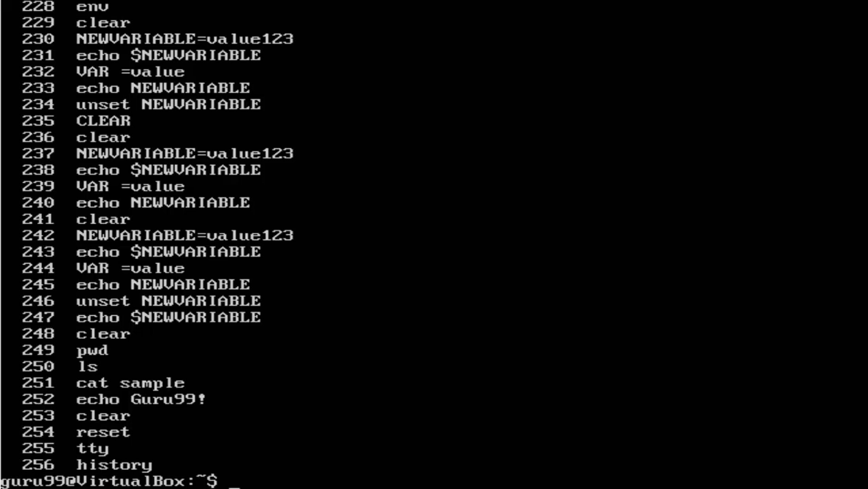
Reset the terminal so only a fresh prompt remains on screen.
type("re")
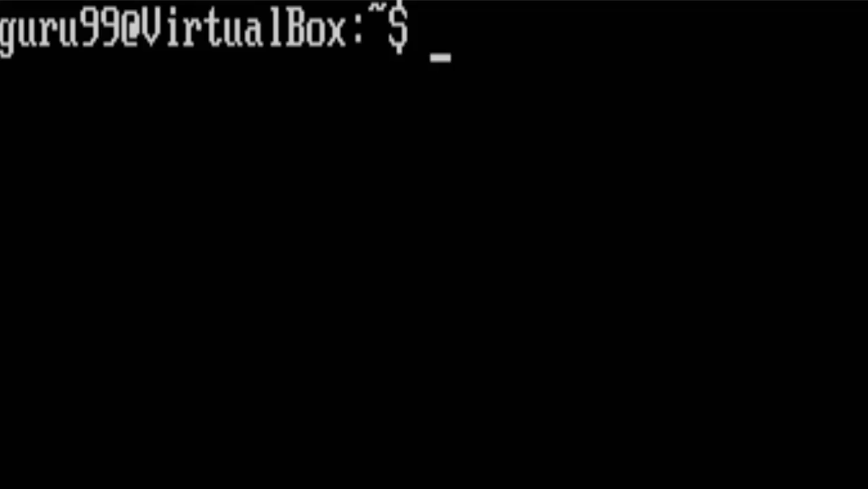
Run reset, then leave the unsubmitted line 'ecnho Hi!' on the prompt.
type("reset")
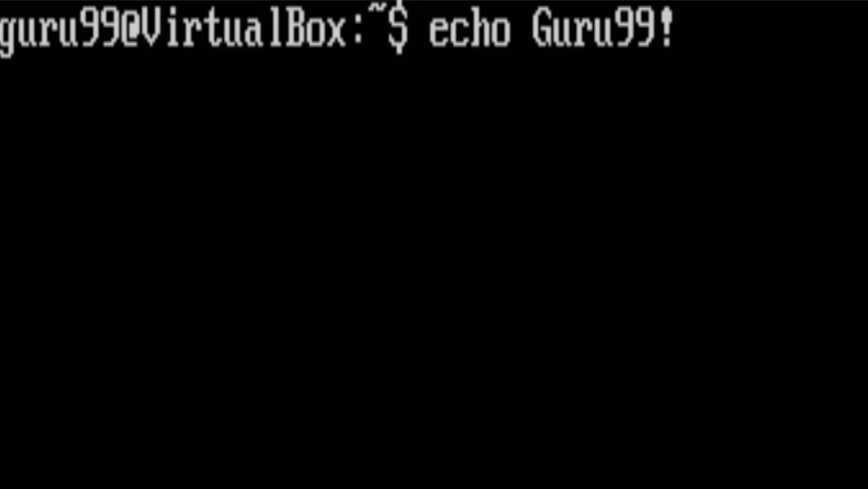
key("Enter")
type("ecnho")
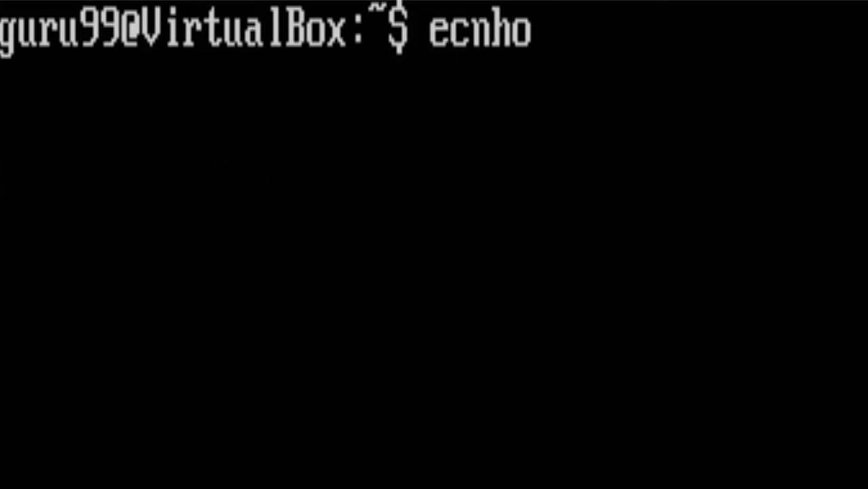
type("Hi!")
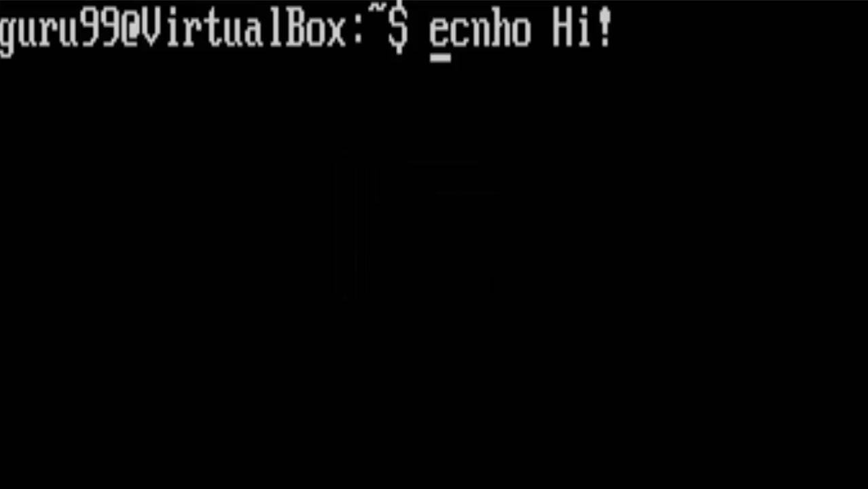
Delete the stray n to turn ecnho into echo and run it, printing Hi!
key("end")
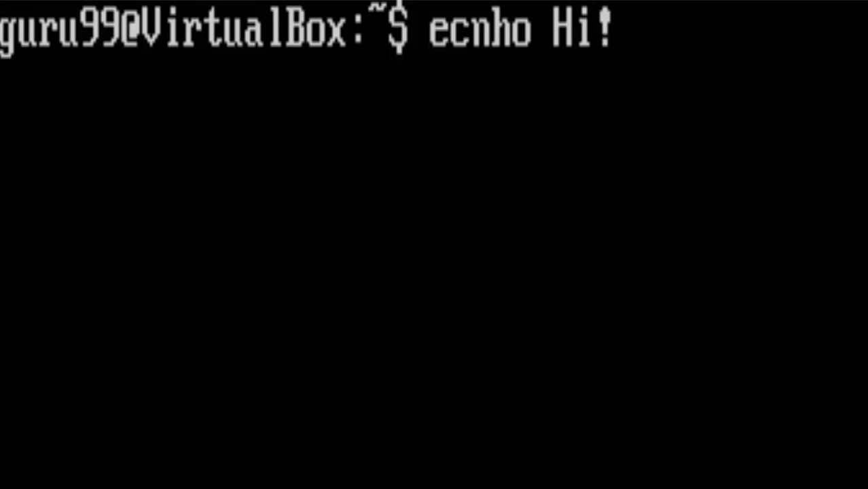
key("Delete")
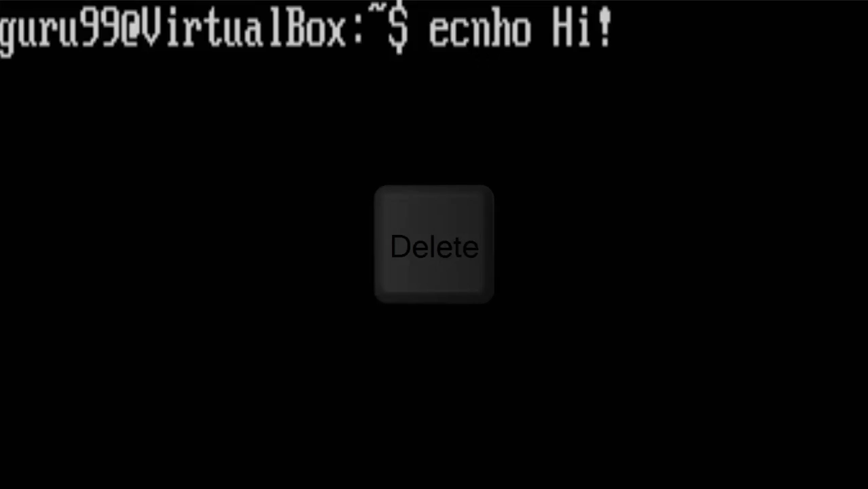
key("Delete")
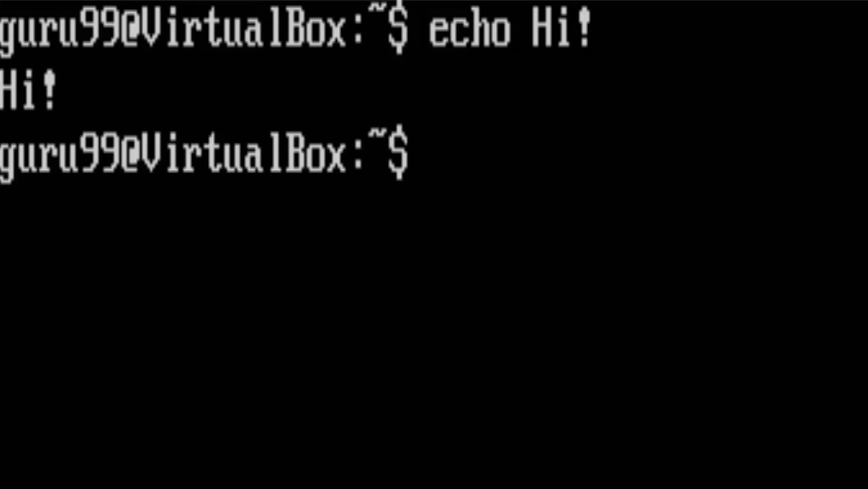
Tab-complete the partial ec into the echo command.
type("ec")
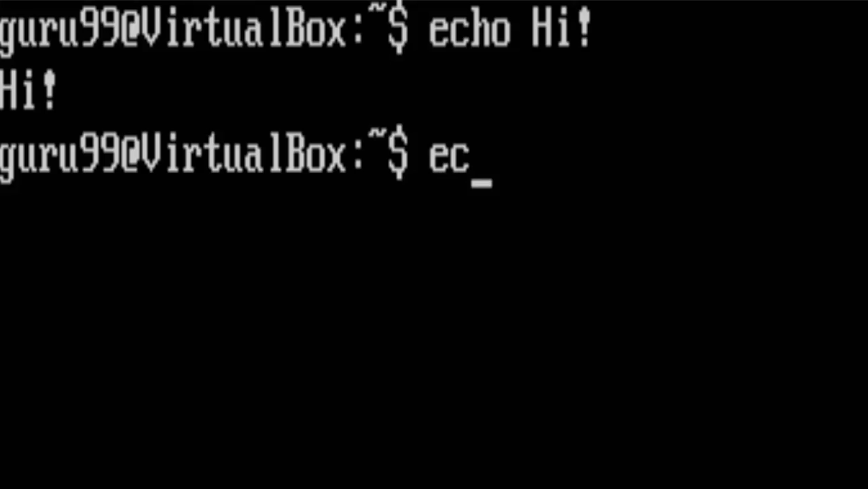
key("Tab")
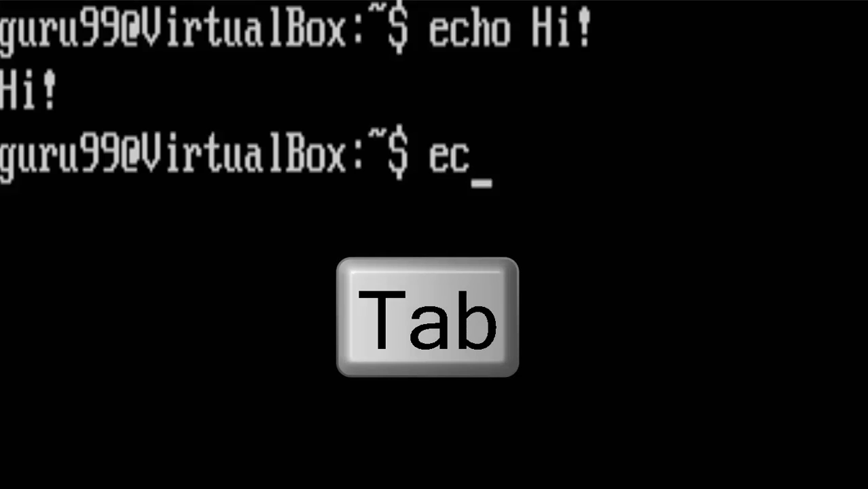
key("Tab")
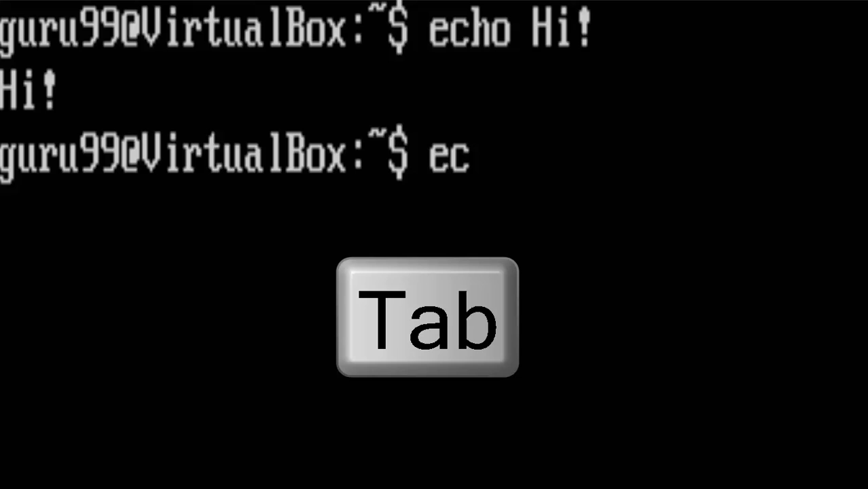
key("Tab")
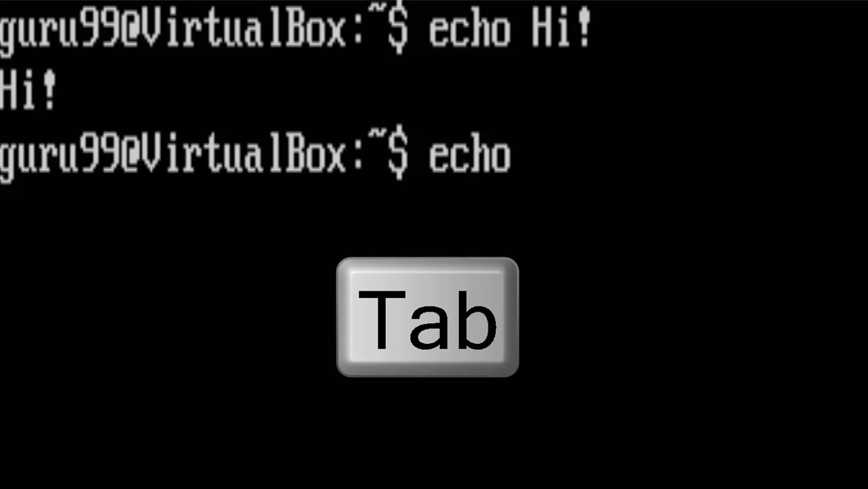
key("Tab")
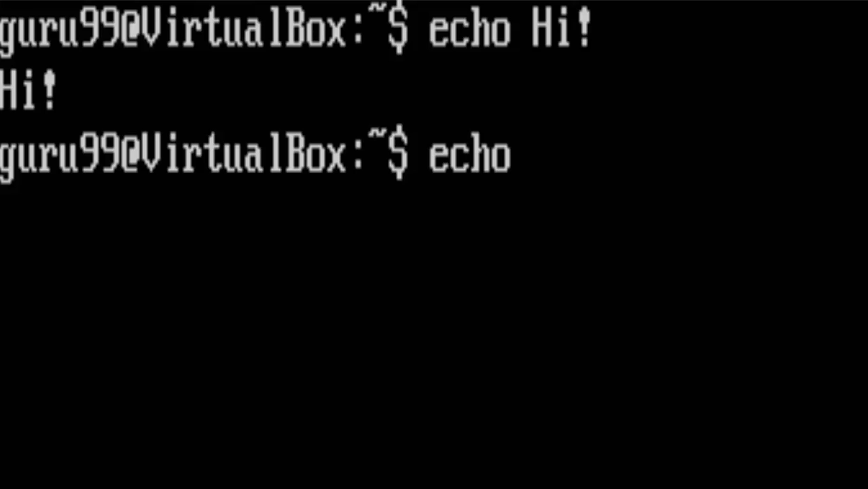
Log out of the terminal session with Ctrl+D.
key("ctrl+d")
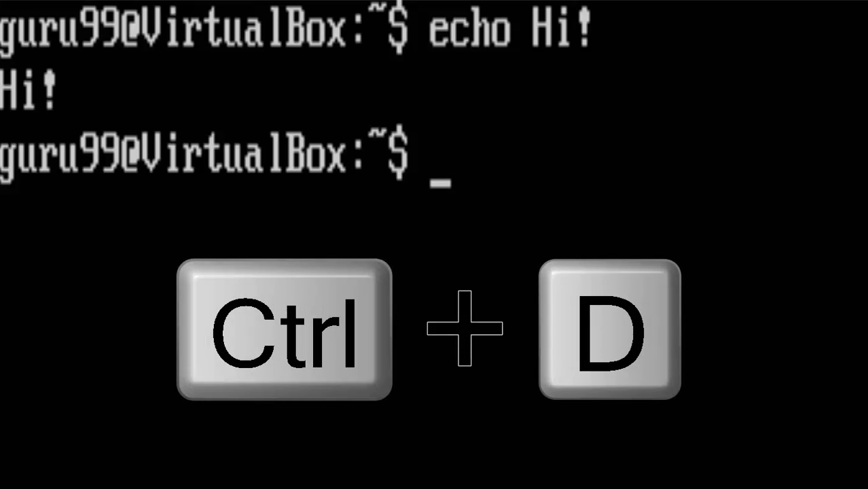